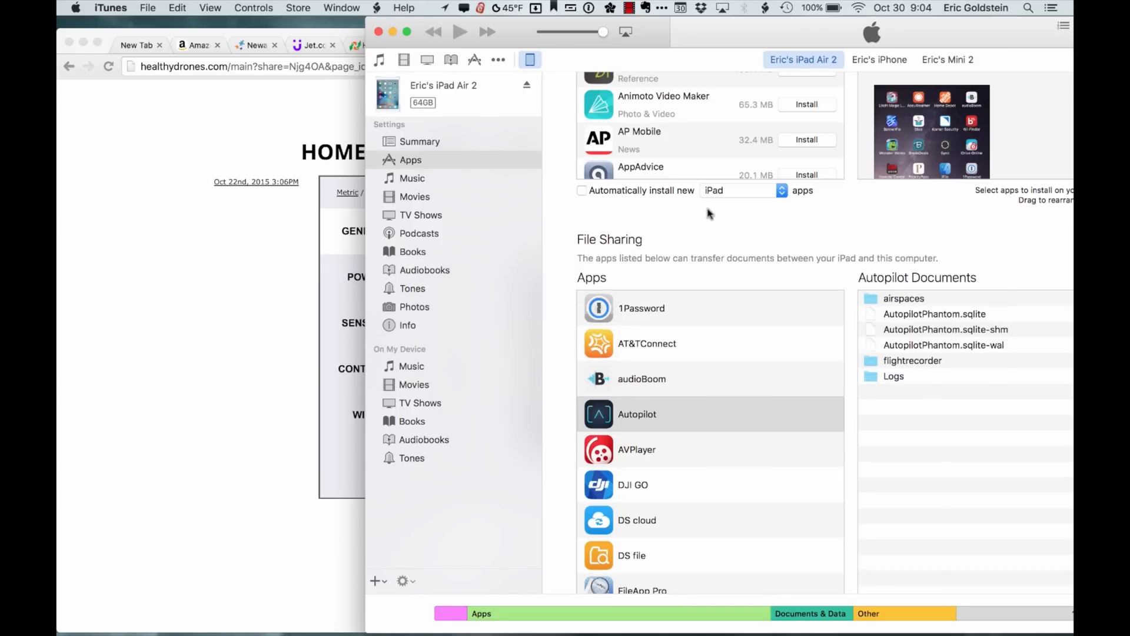
pyautogui.moveTo(717, 353)
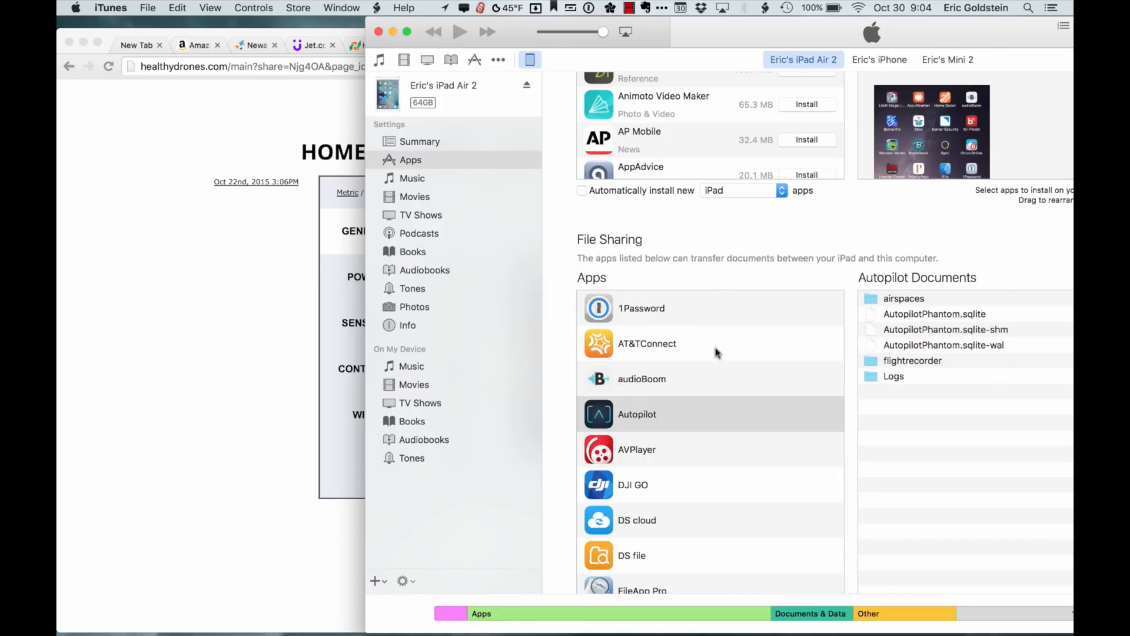
# Step: Drag Autopilot's flightrecorder folder from iPad File Sharing into a Finder folder
pyautogui.click(637, 414)
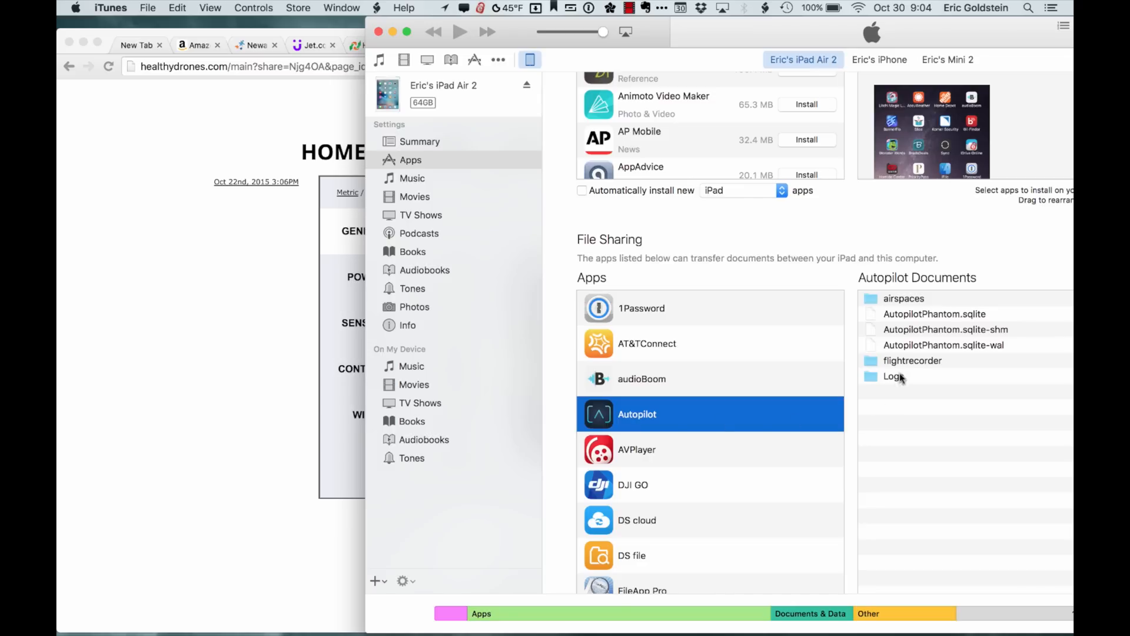
pyautogui.click(913, 360)
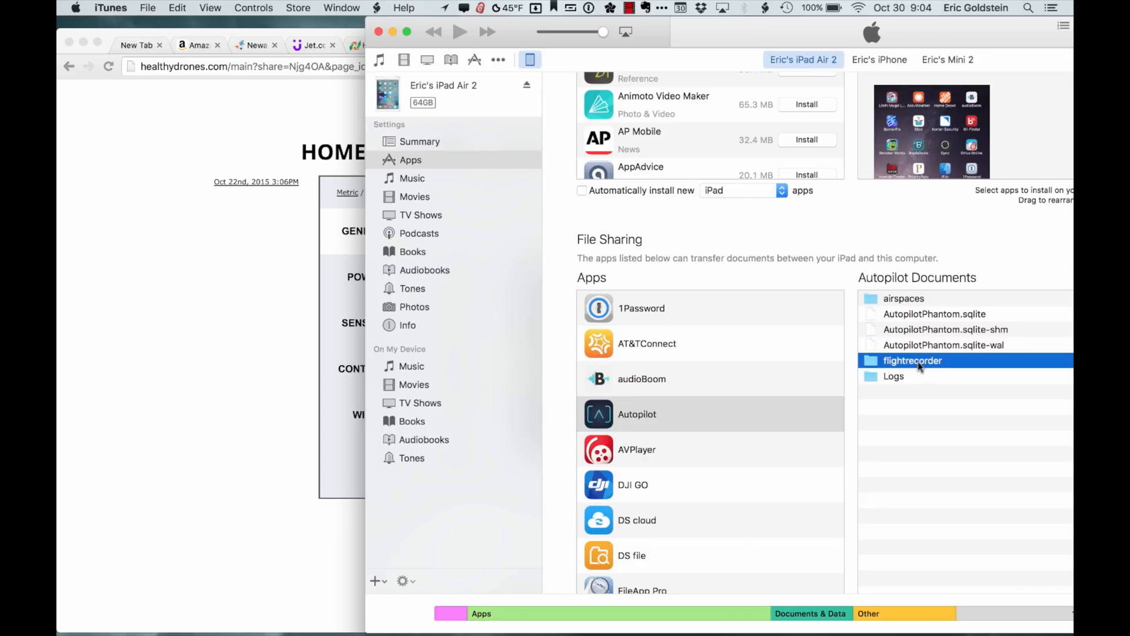
pyautogui.press('Cmd+Tab')
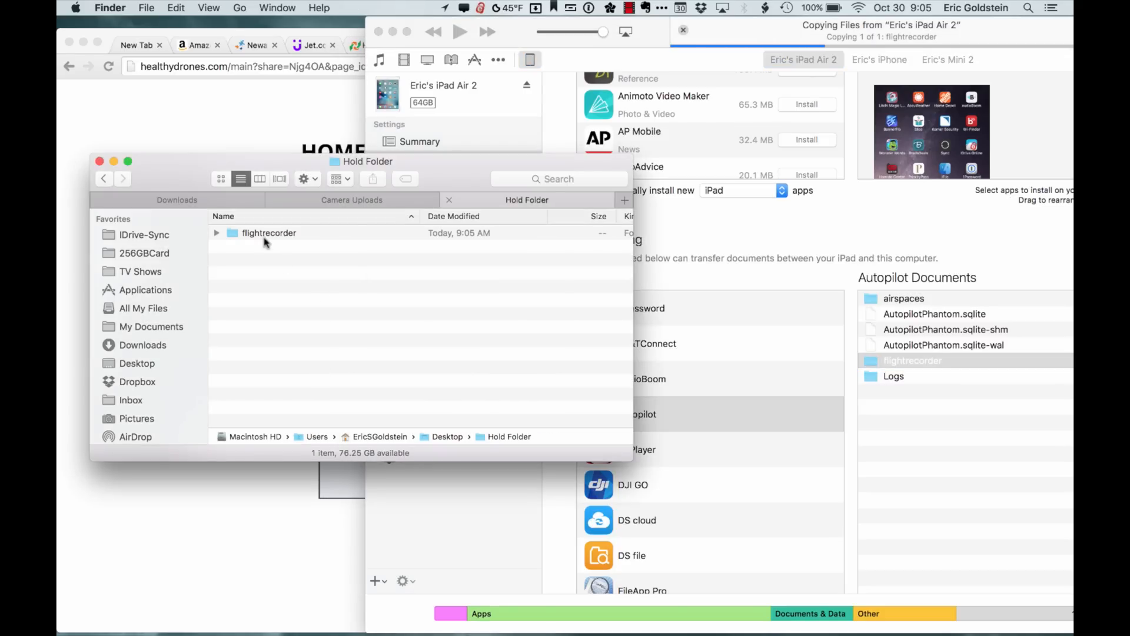
pyautogui.click(216, 232)
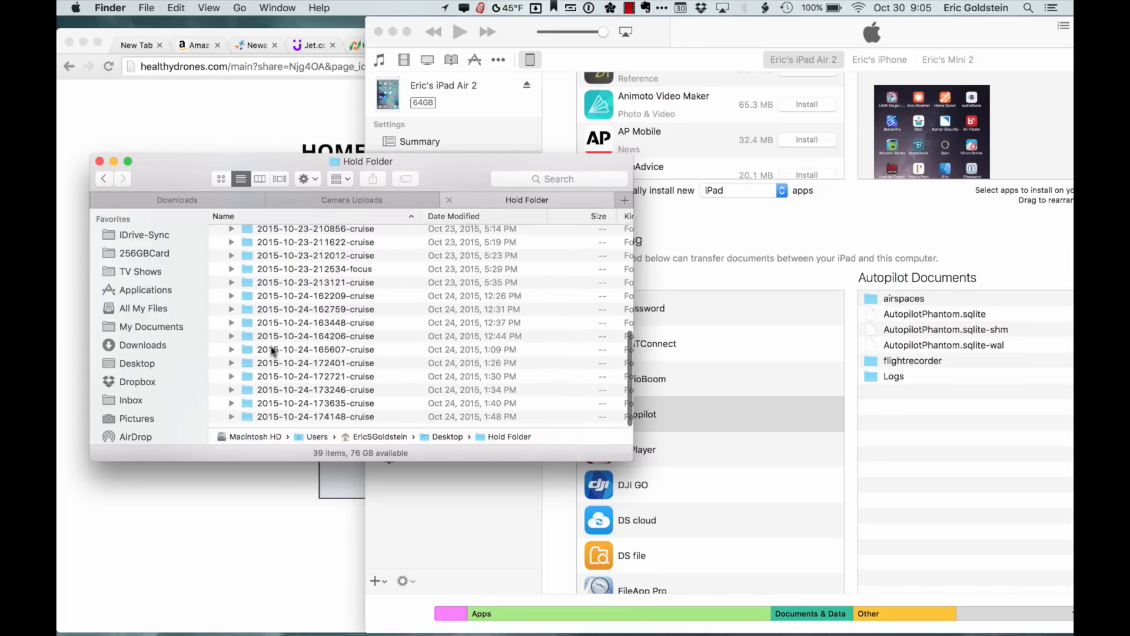
pyautogui.click(315, 420)
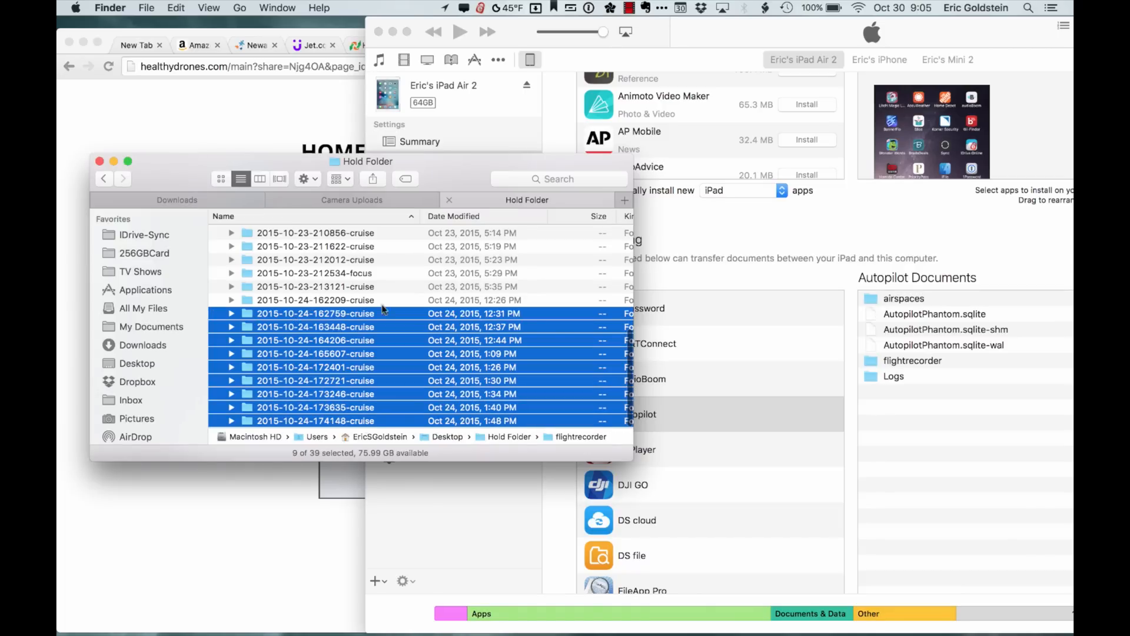
pyautogui.press('cmd+tab')
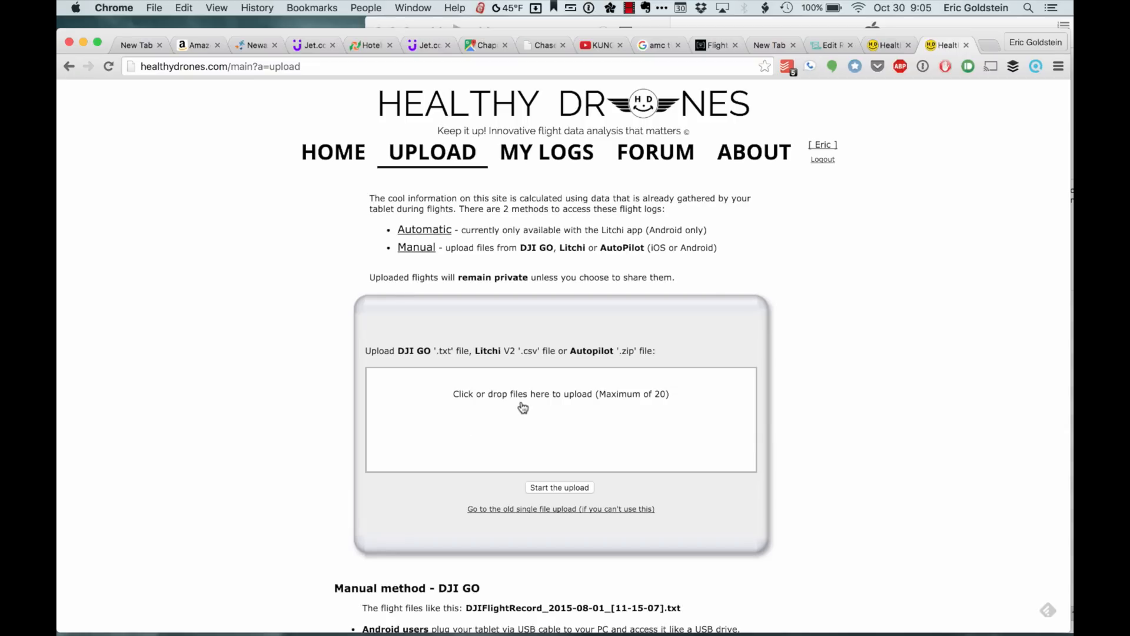
pyautogui.moveTo(526, 408)
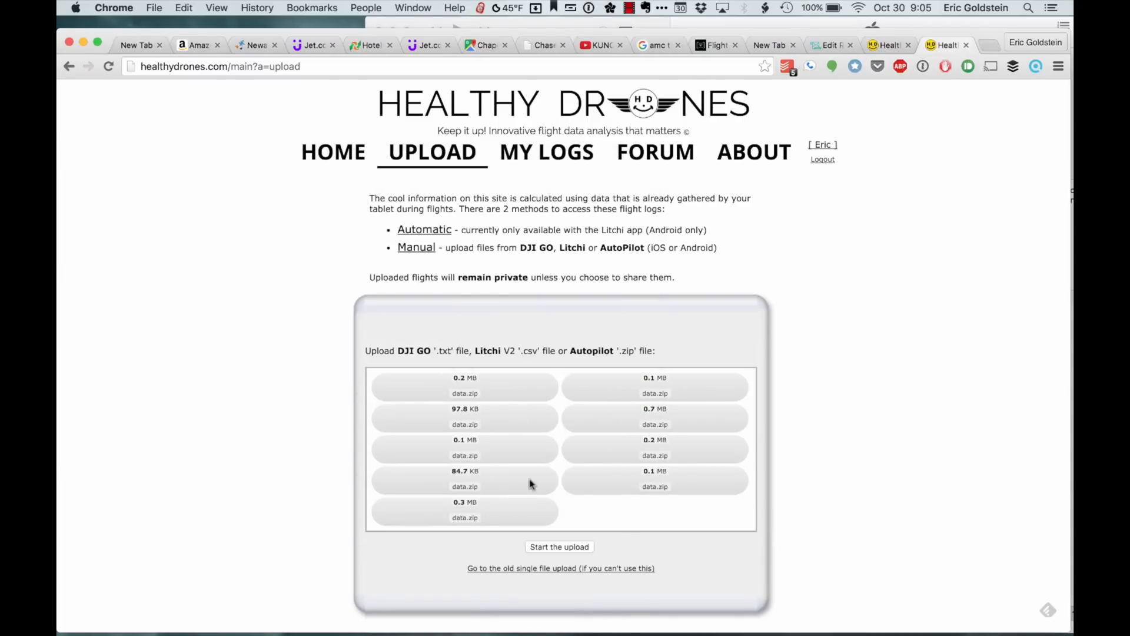
pyautogui.moveTo(651, 471)
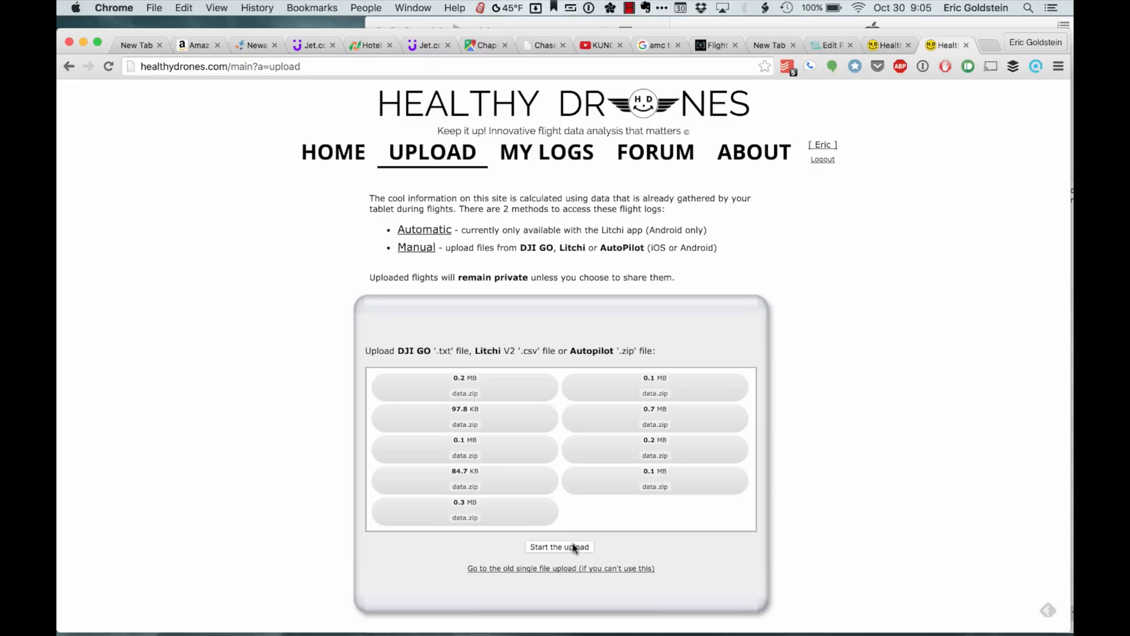
# Step: Upload the nine queued data.zip flight logs and view the My Logs overview
pyautogui.click(560, 546)
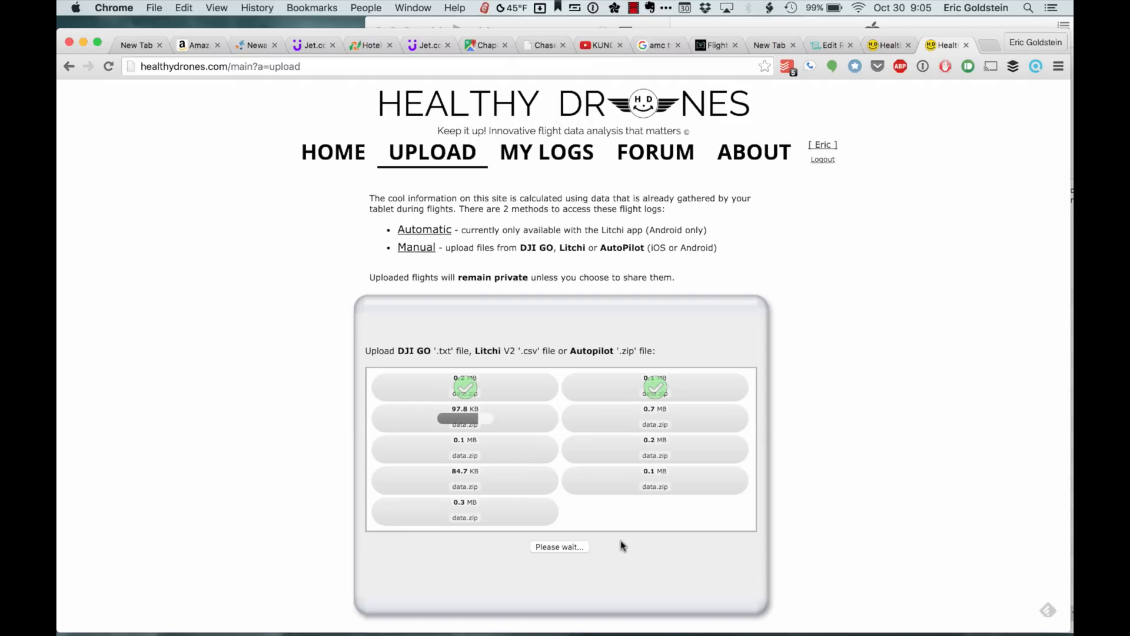
pyautogui.click(546, 152)
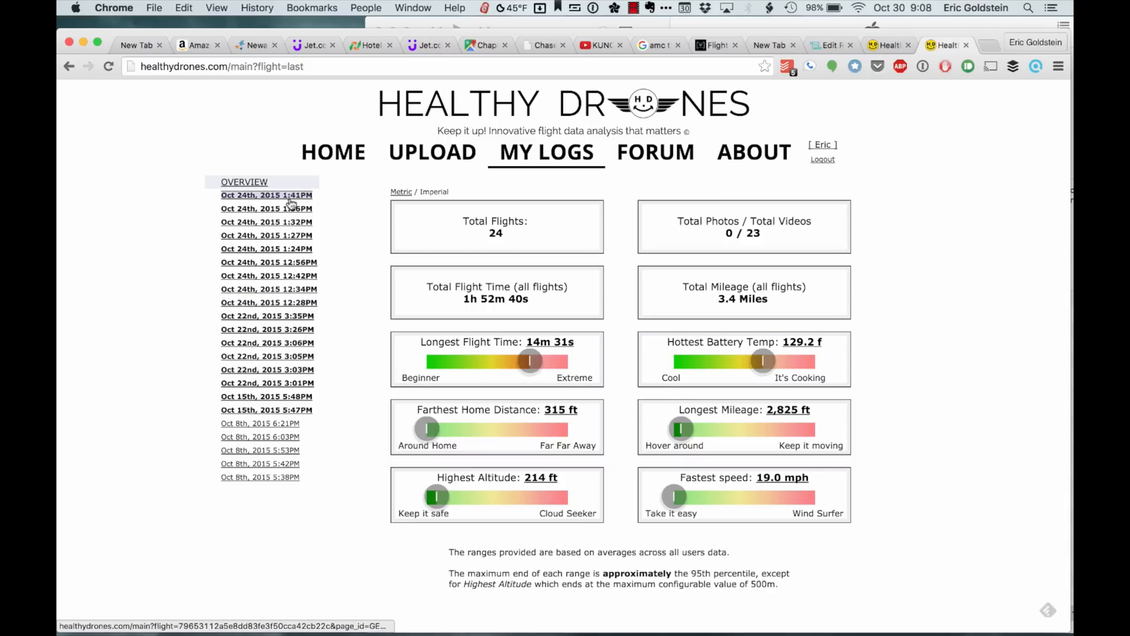
# Step: Browse the Oct 24 1:41PM, 1:36PM and 1:32PM flights, then view 1:41PM's battery efficiency
pyautogui.click(266, 195)
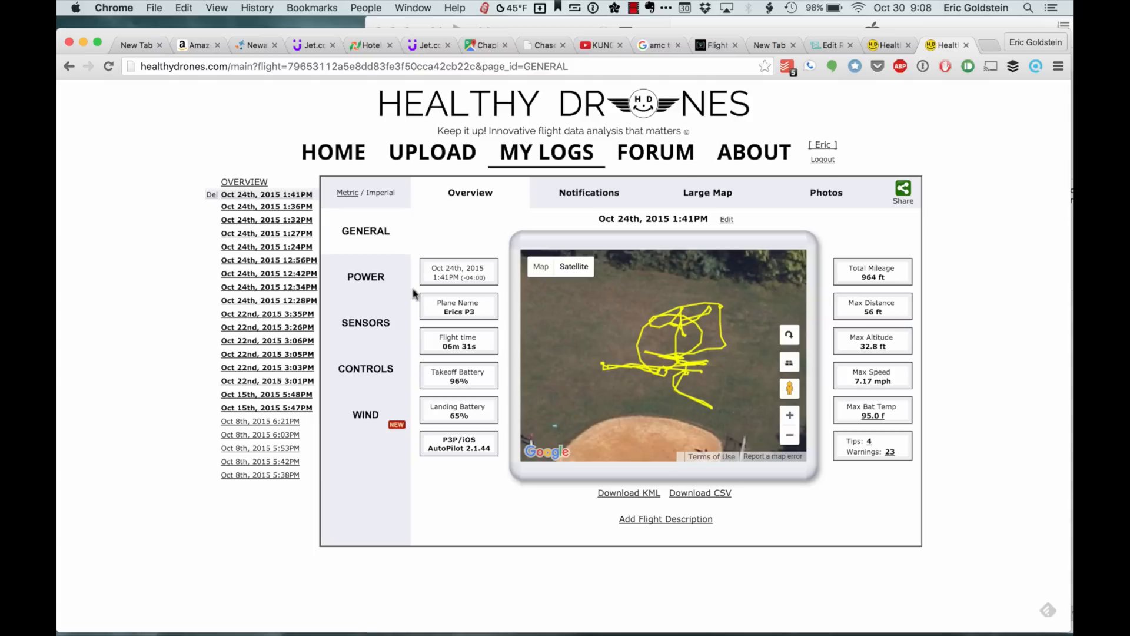
pyautogui.click(266, 208)
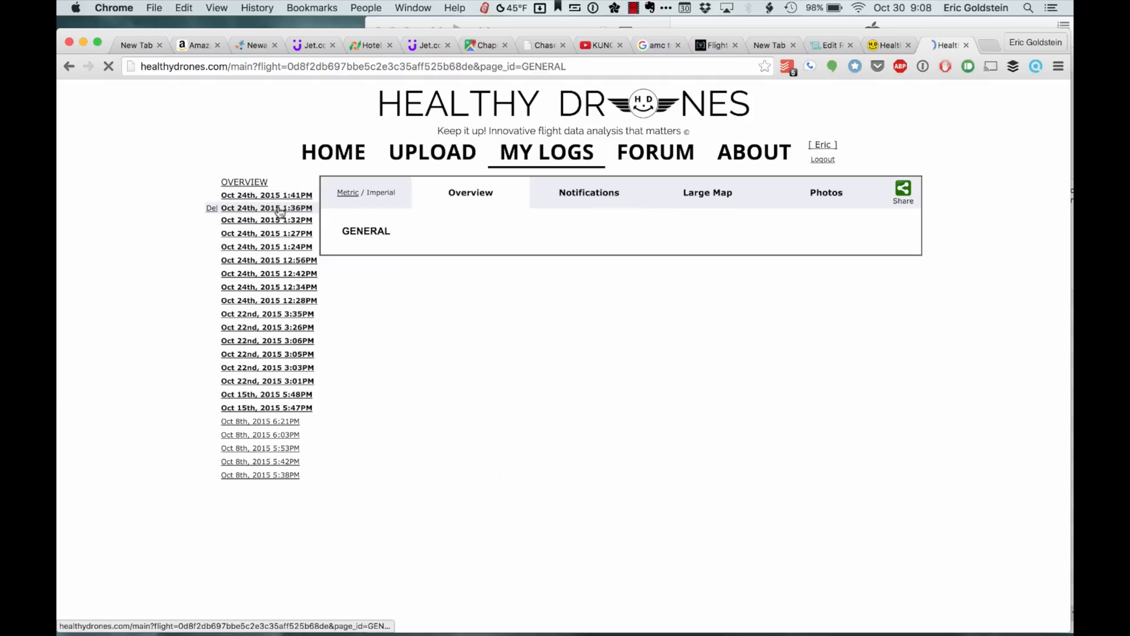
pyautogui.click(266, 208)
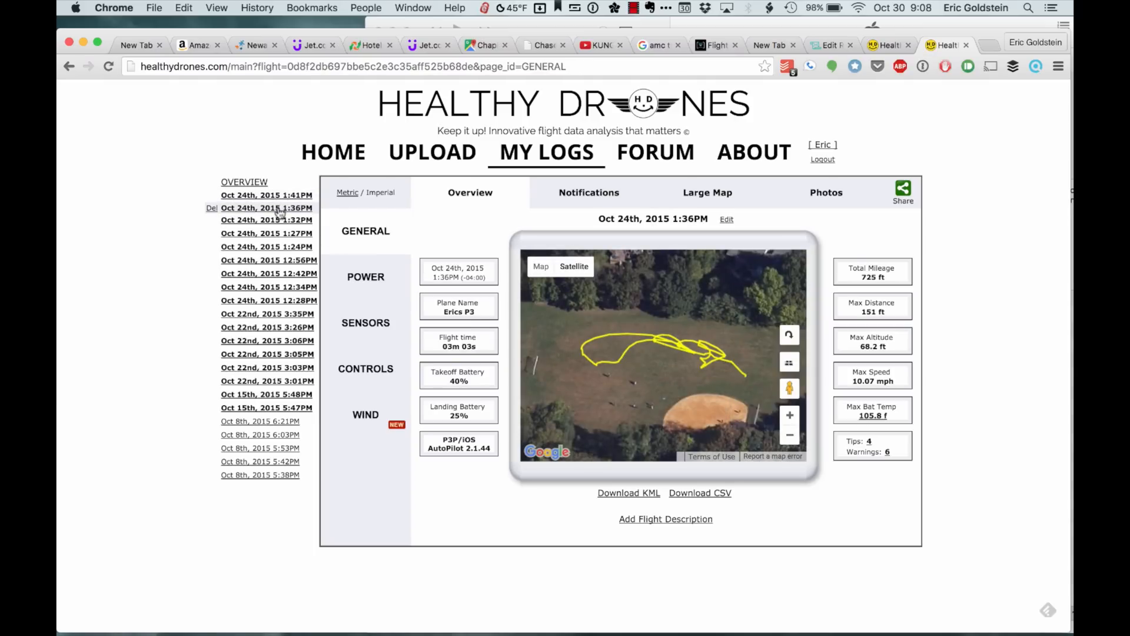
pyautogui.click(266, 219)
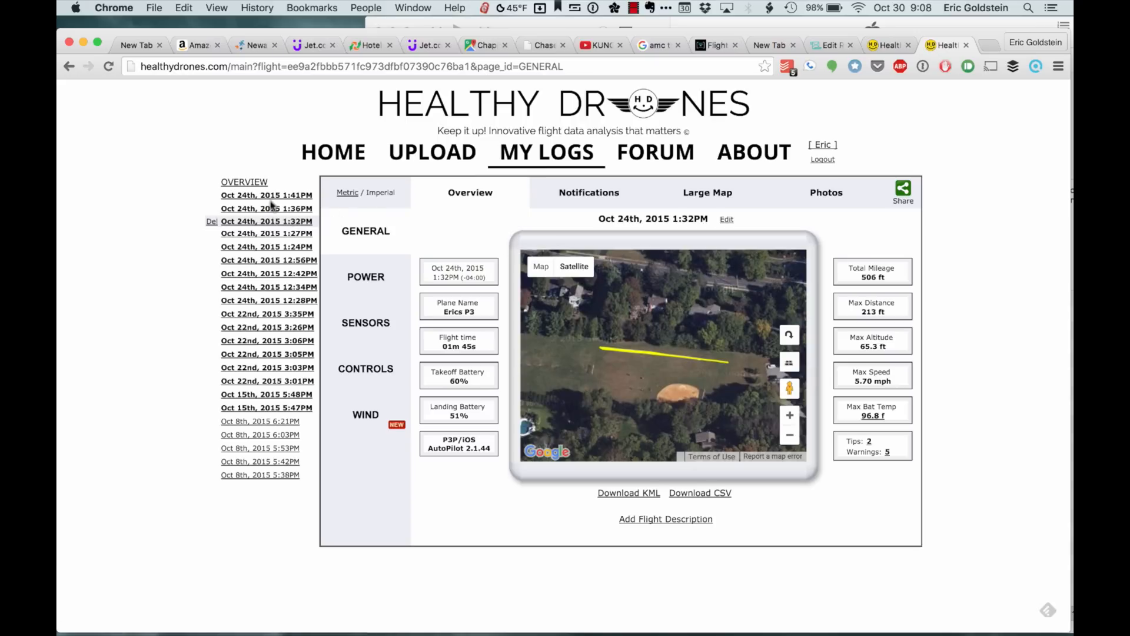
pyautogui.click(266, 195)
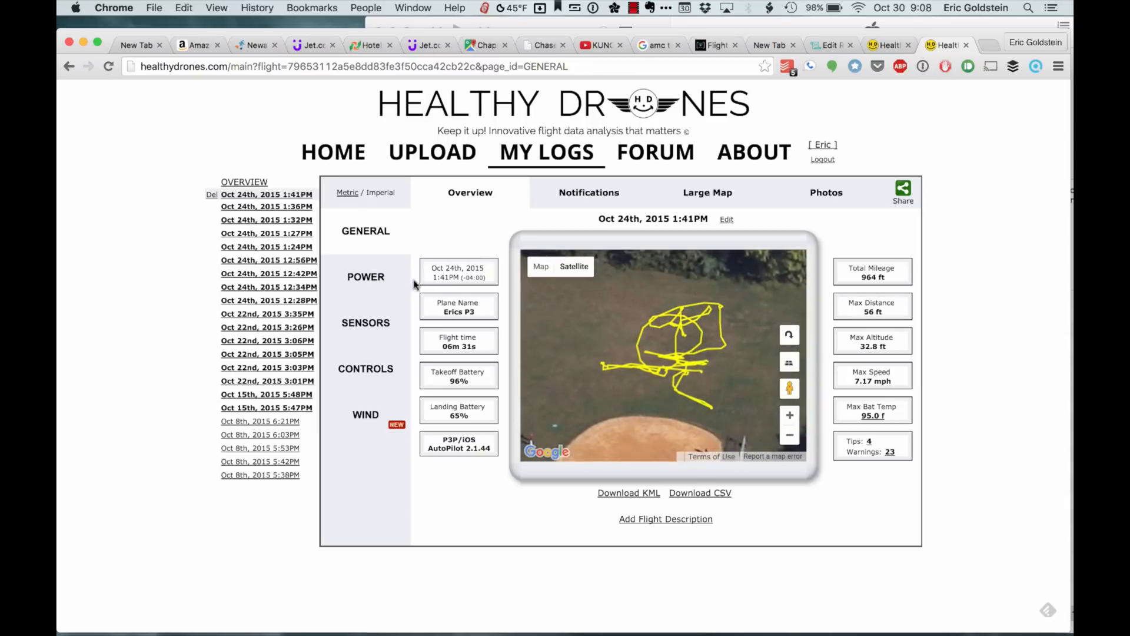
pyautogui.click(366, 277)
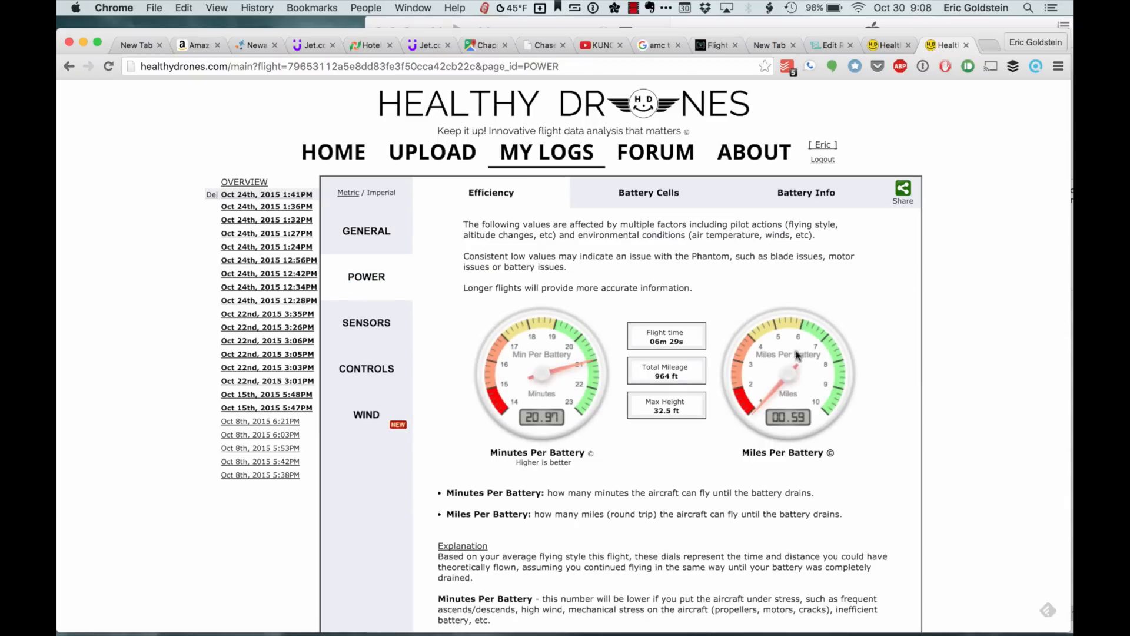
# Step: Check the Battery Cells and Battery Info tabs, compare another flight, then show the signal strength map
pyautogui.click(647, 192)
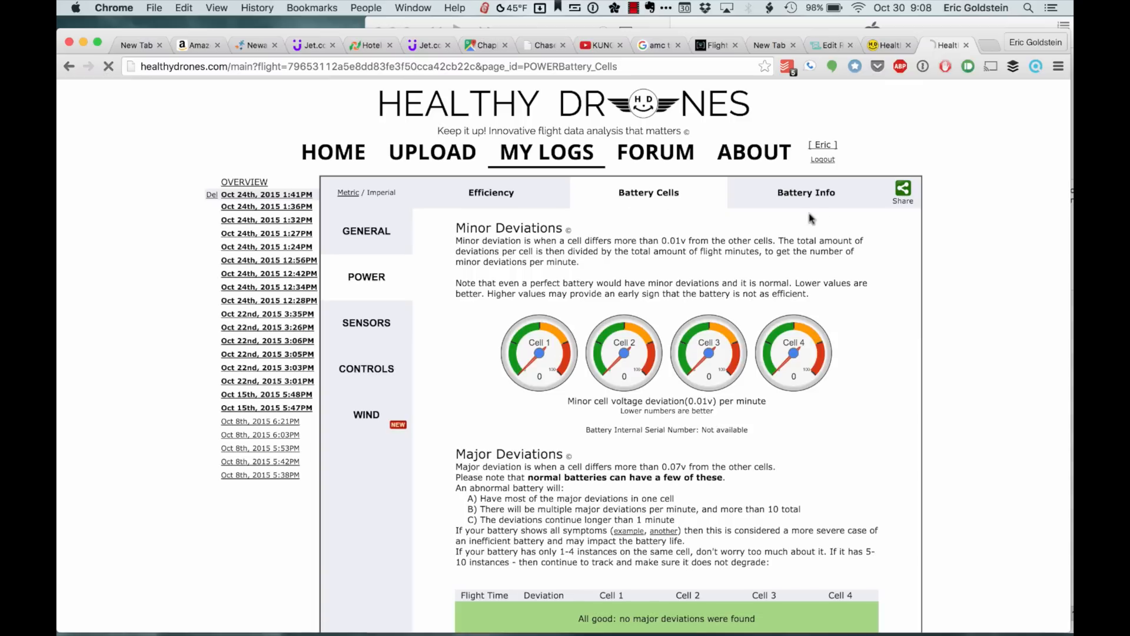
pyautogui.click(806, 193)
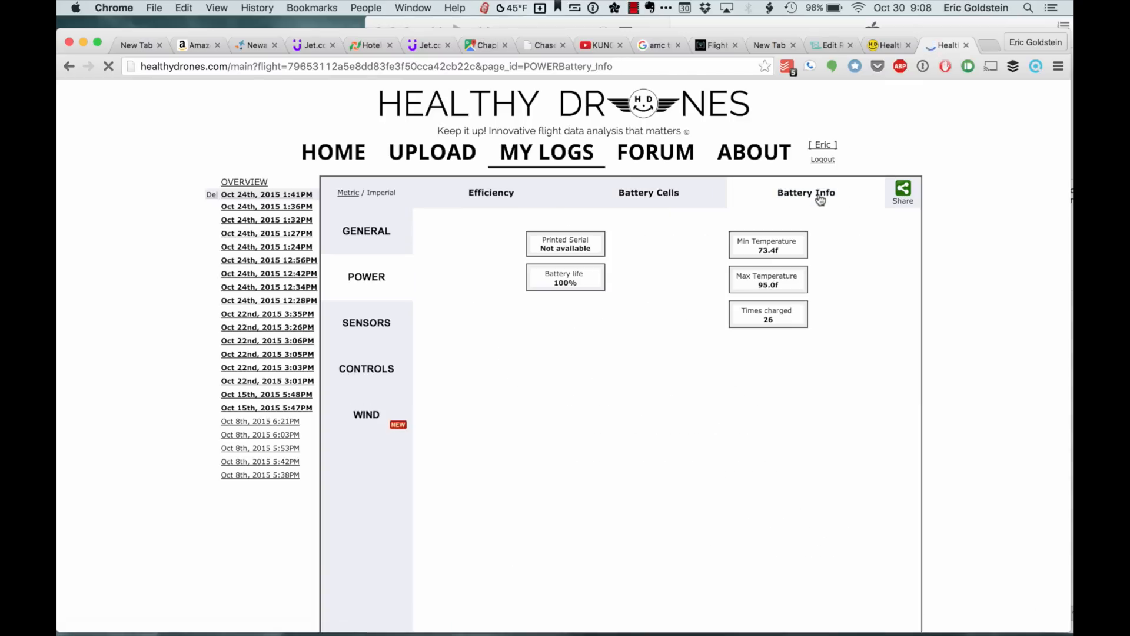
pyautogui.click(266, 221)
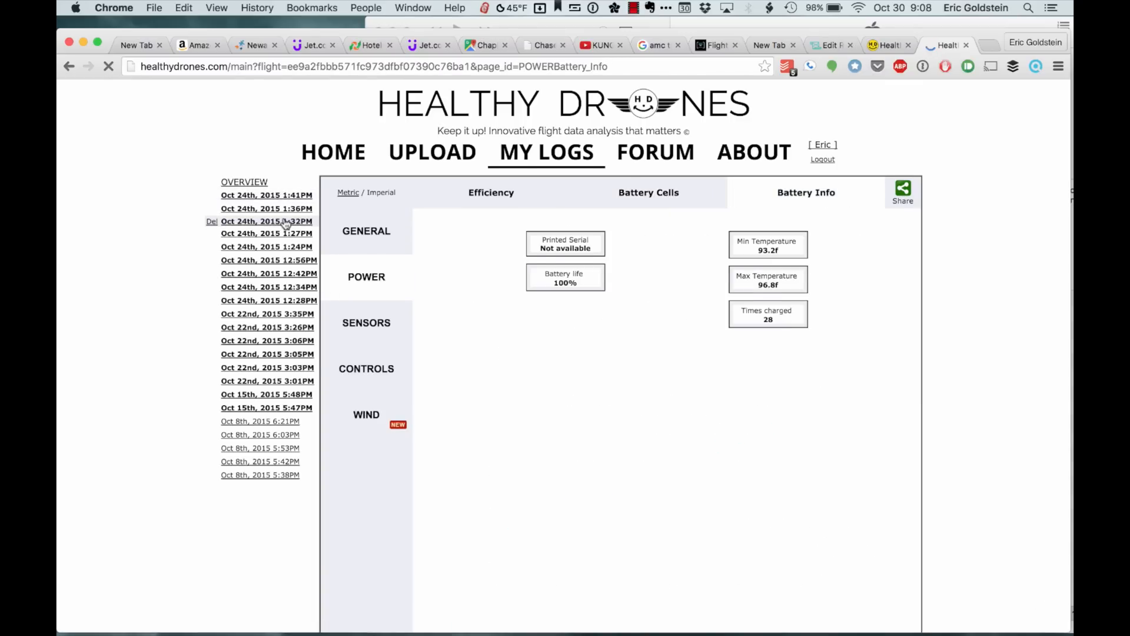
pyautogui.scroll(-3)
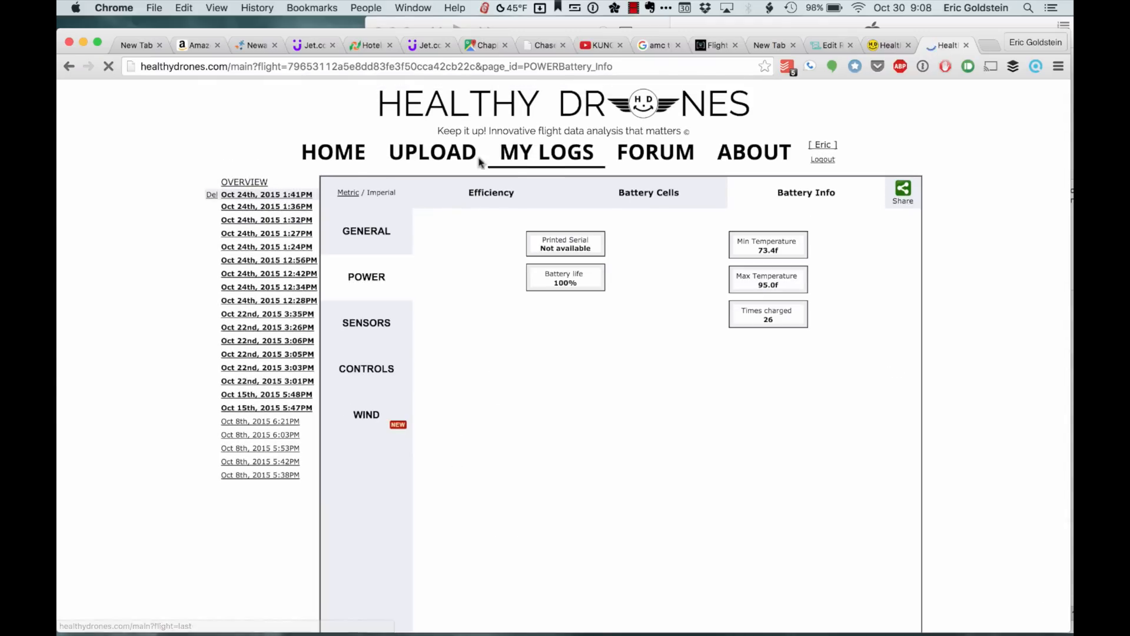
pyautogui.click(366, 322)
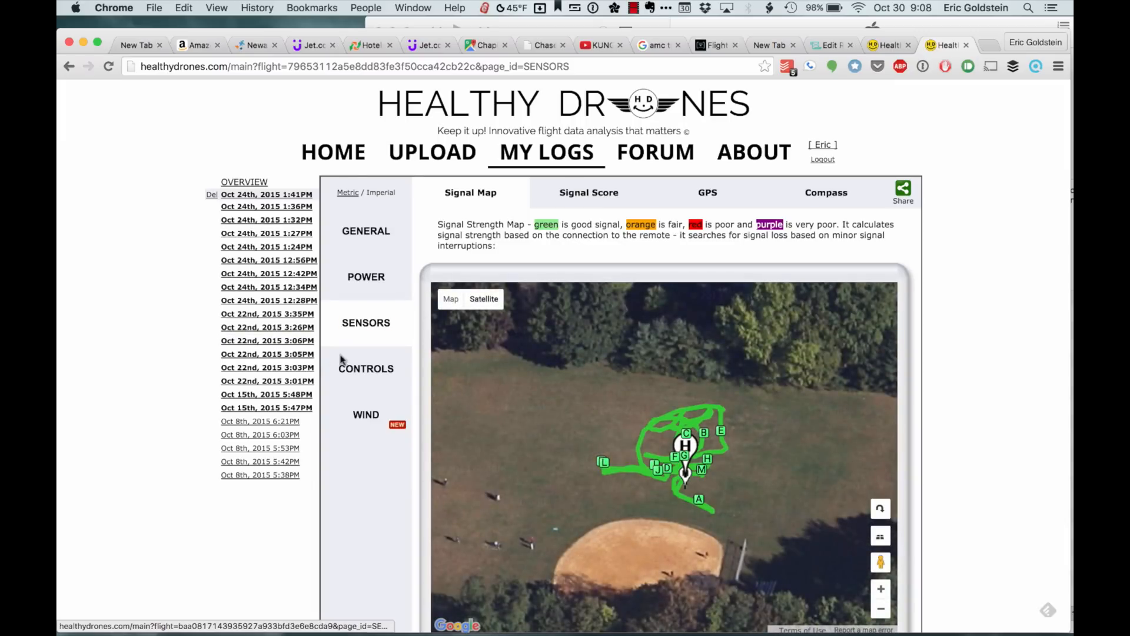
# Step: View the rudder response, wind summary and wind map, then open the flight's sharing options
pyautogui.click(366, 368)
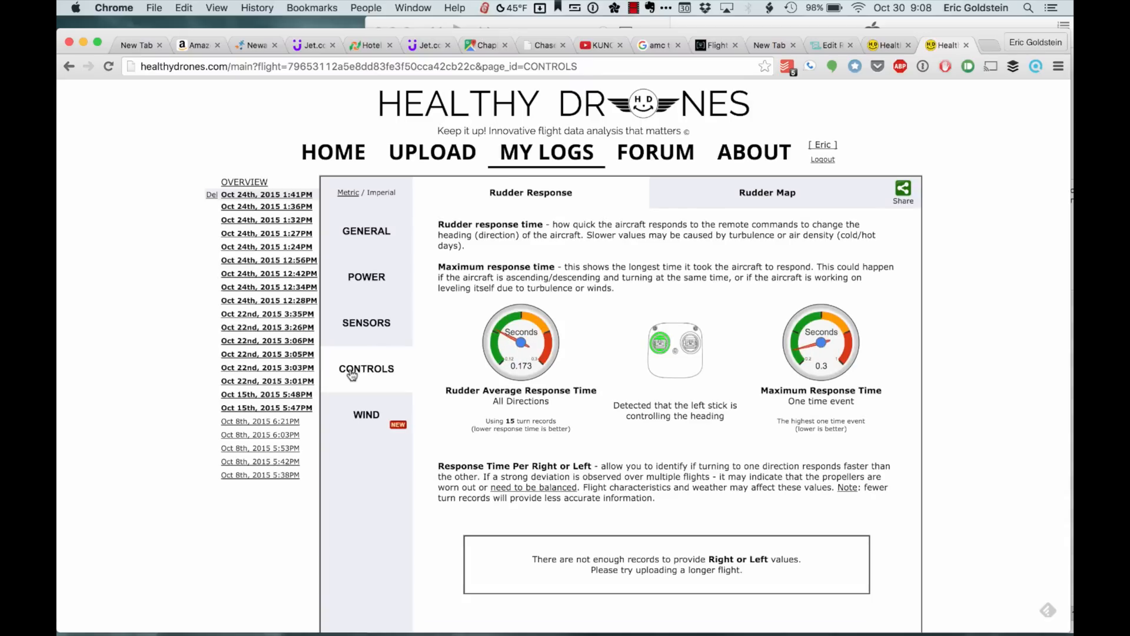
pyautogui.click(367, 414)
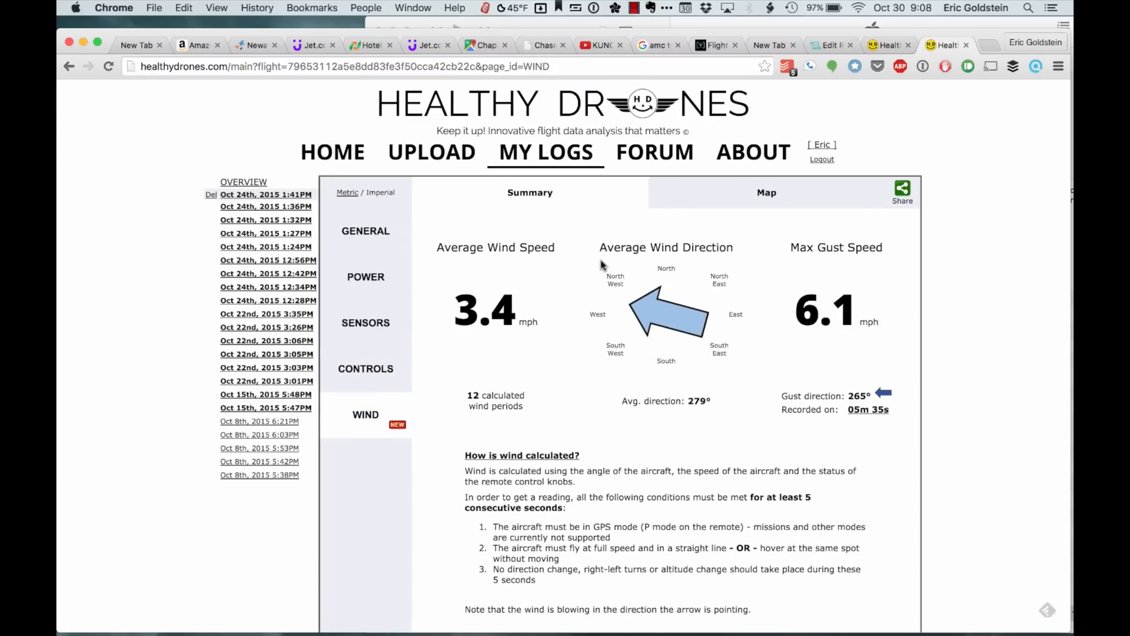
pyautogui.scroll(-3)
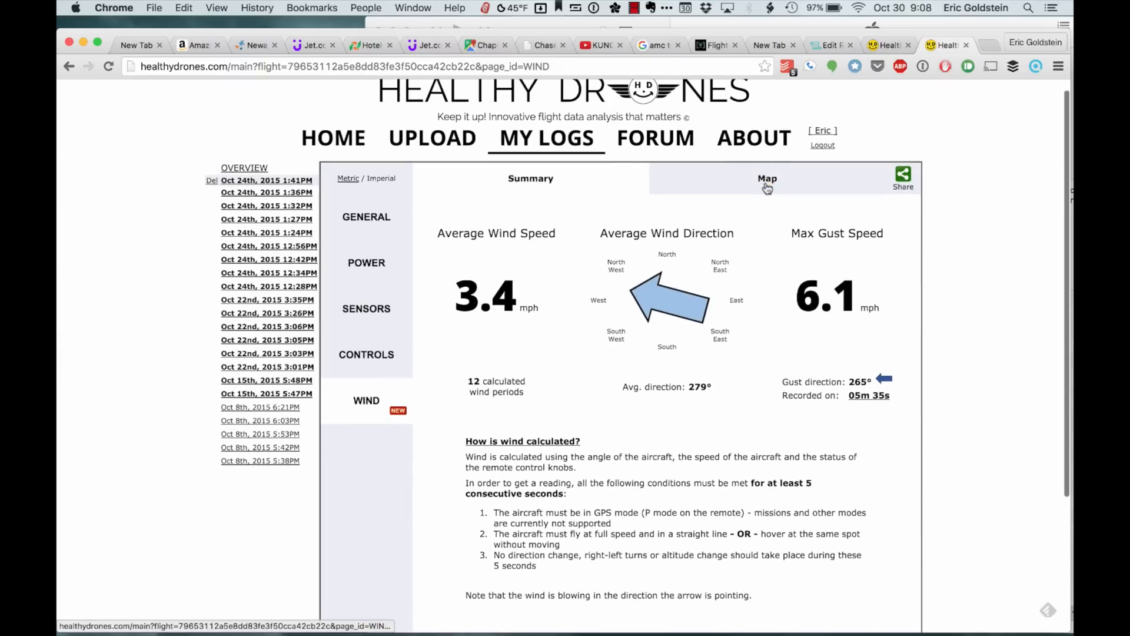
pyautogui.click(767, 178)
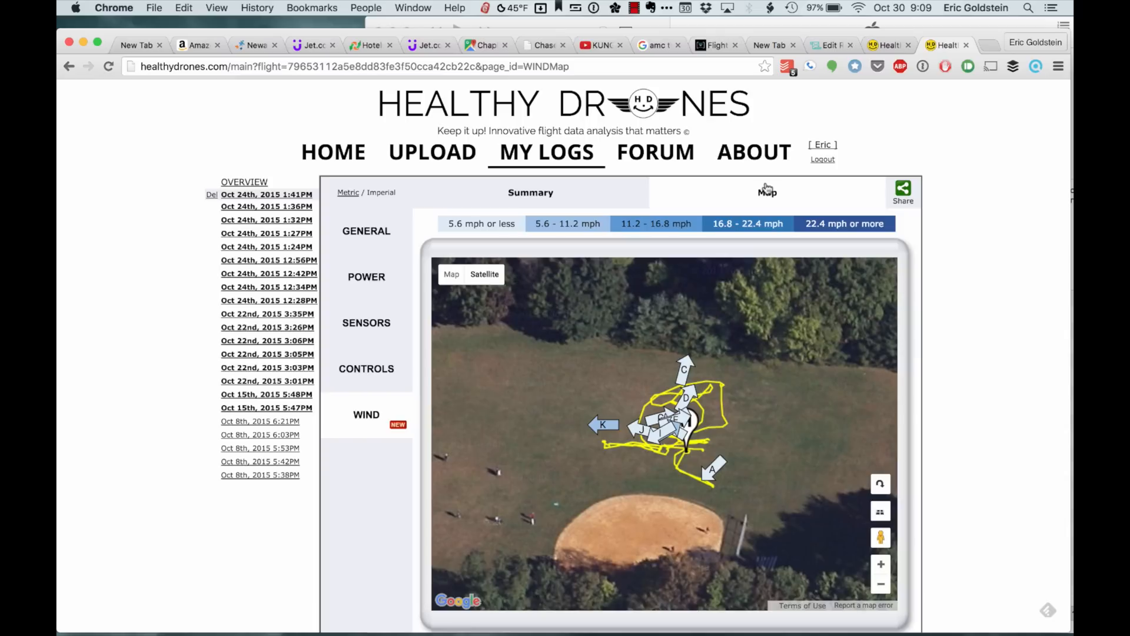
pyautogui.moveTo(795, 230)
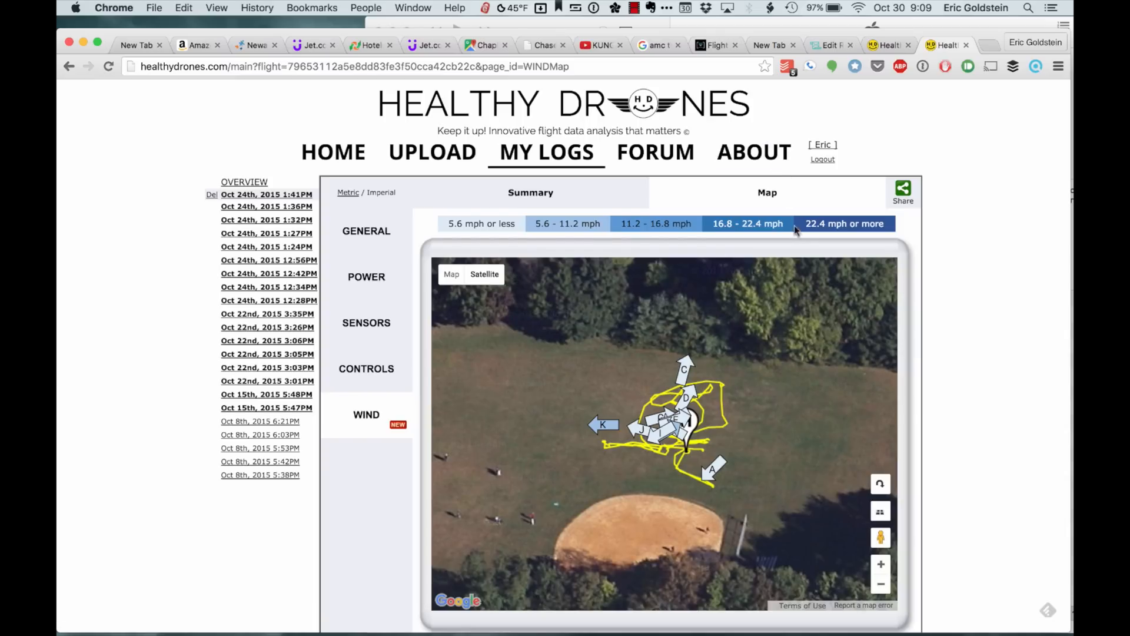
pyautogui.click(366, 231)
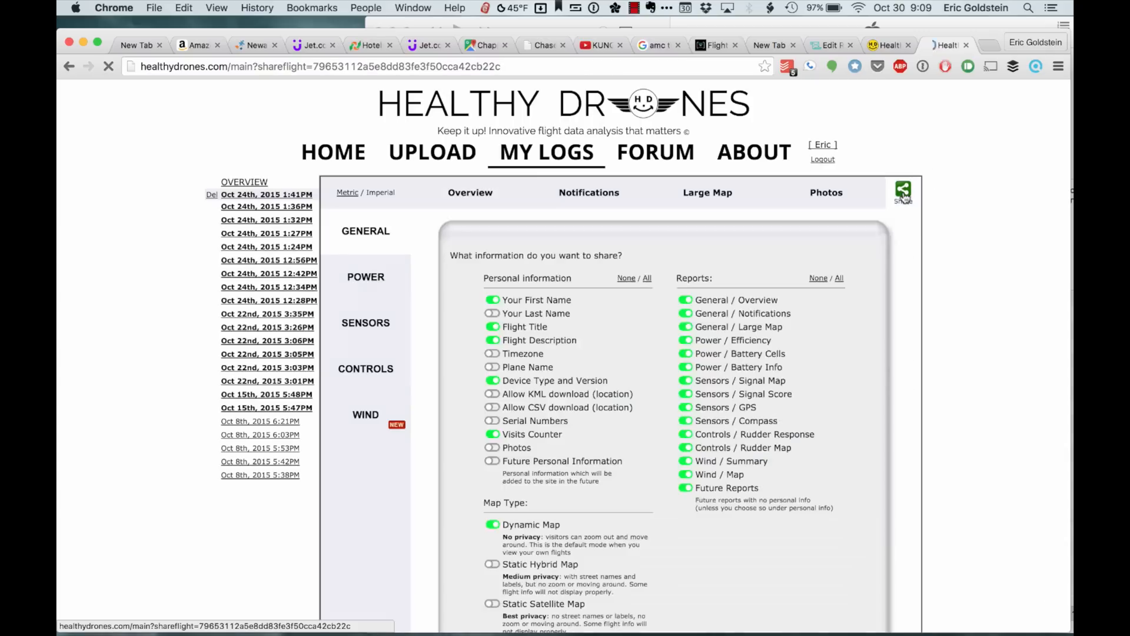
# Step: Turn on Photos sharing, create a unique sharing link, and open it
pyautogui.scroll(-3)
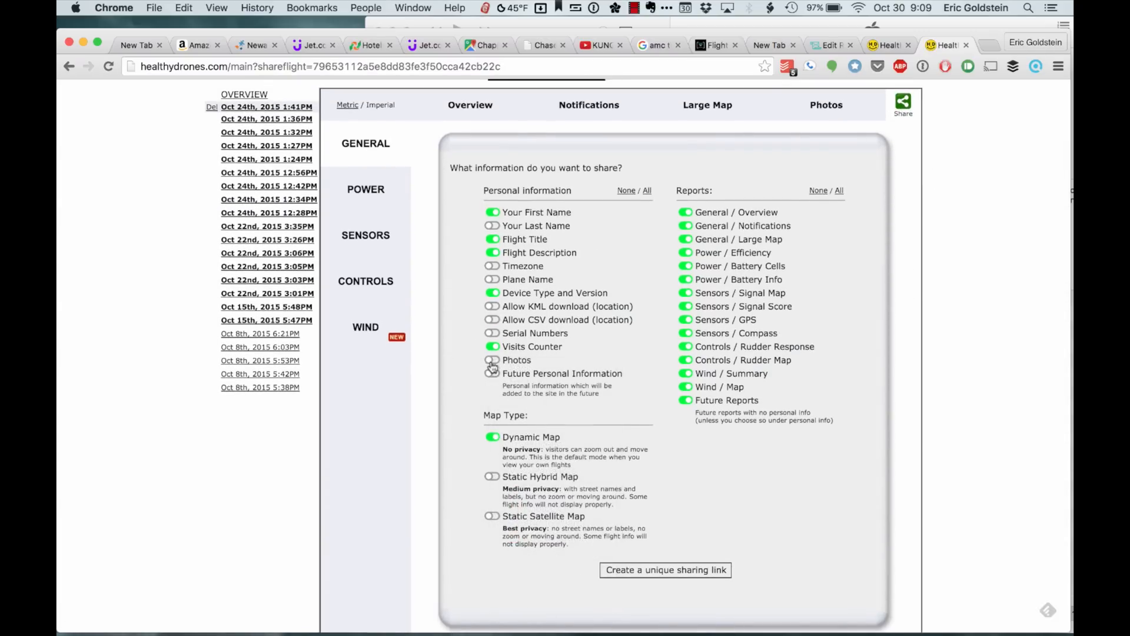
pyautogui.click(492, 360)
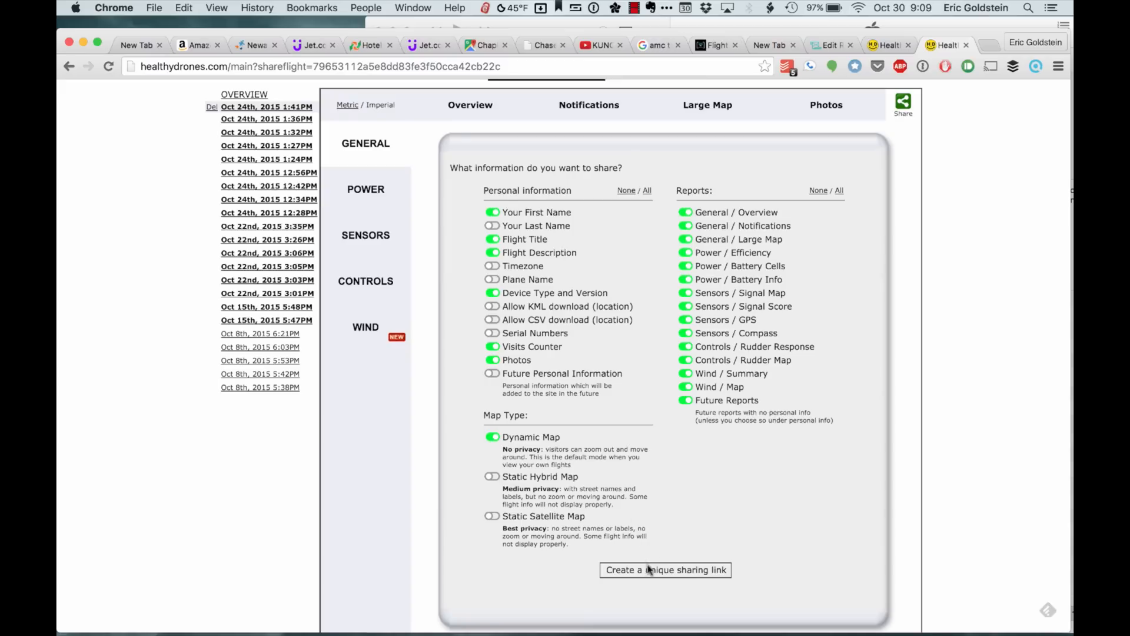
pyautogui.click(665, 569)
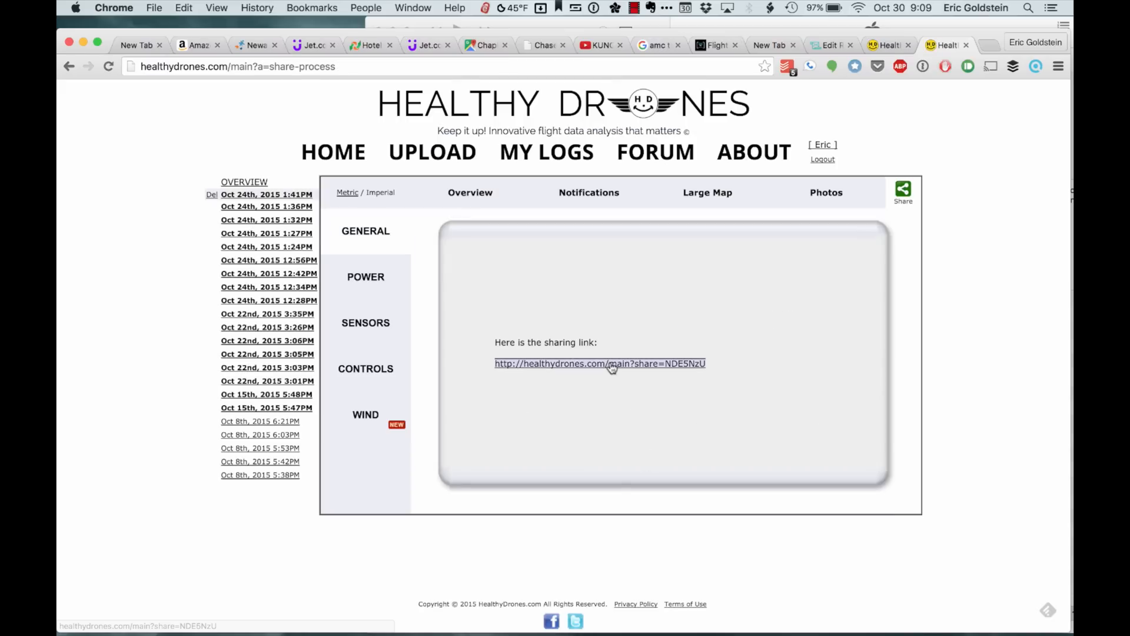
pyautogui.click(600, 364)
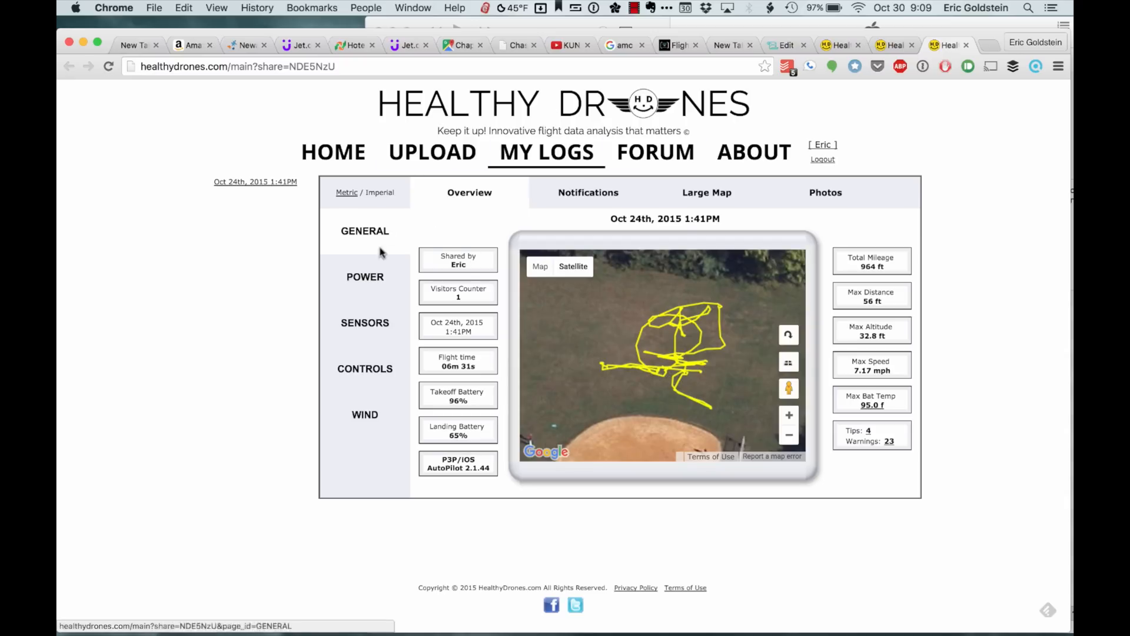
pyautogui.click(365, 276)
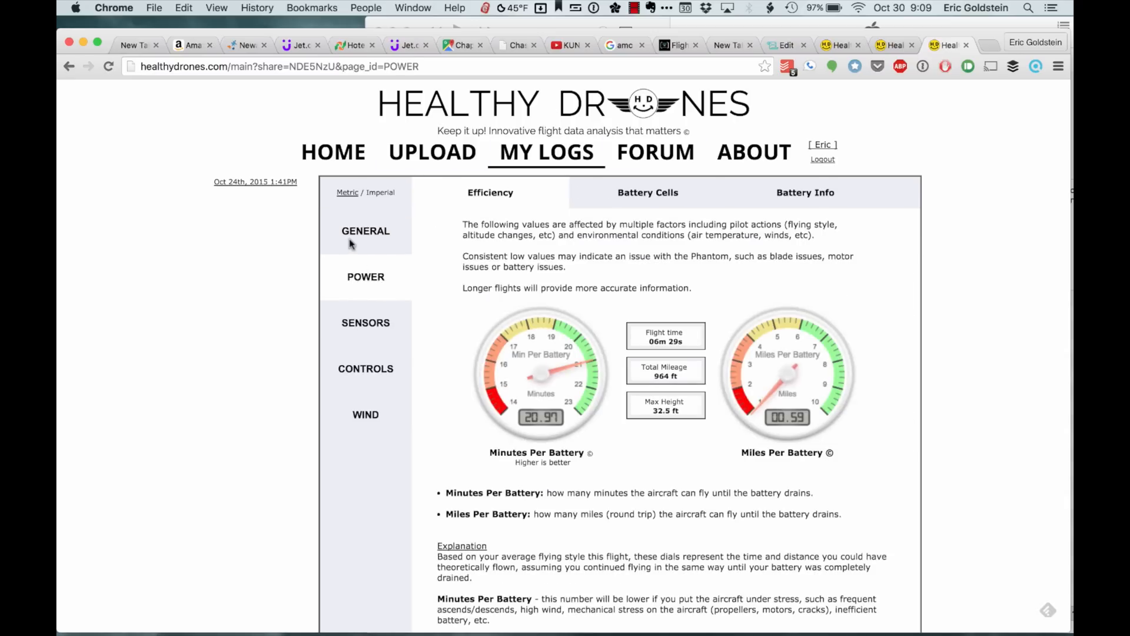
pyautogui.click(366, 230)
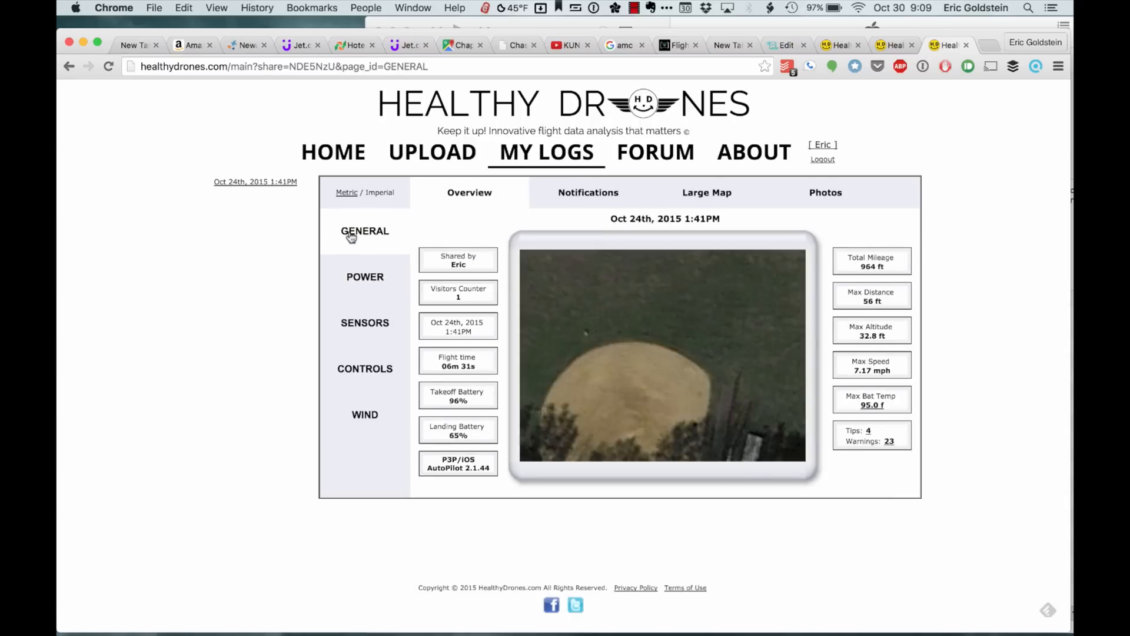